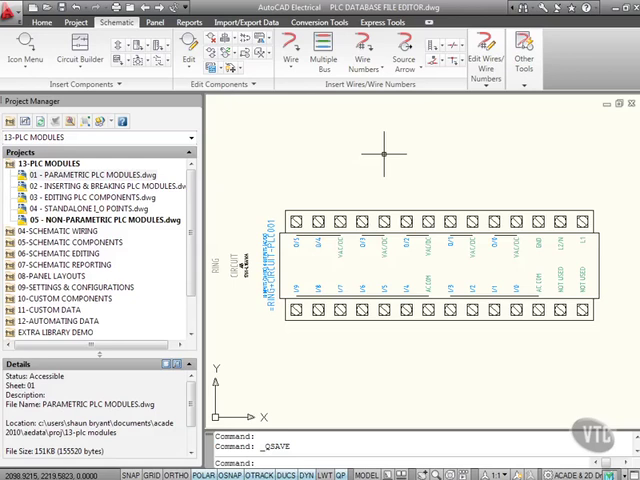
pyautogui.moveTo(380, 156)
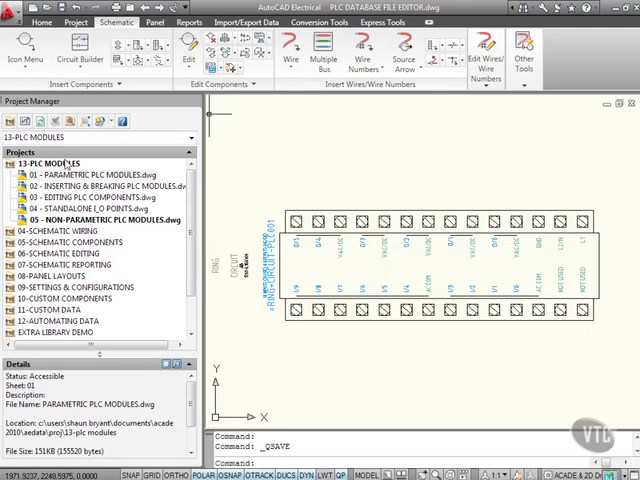
# Step: Add the active drawing to the 13-PLC MODULES project, applying project defaults
pyautogui.rightClick(50, 164)
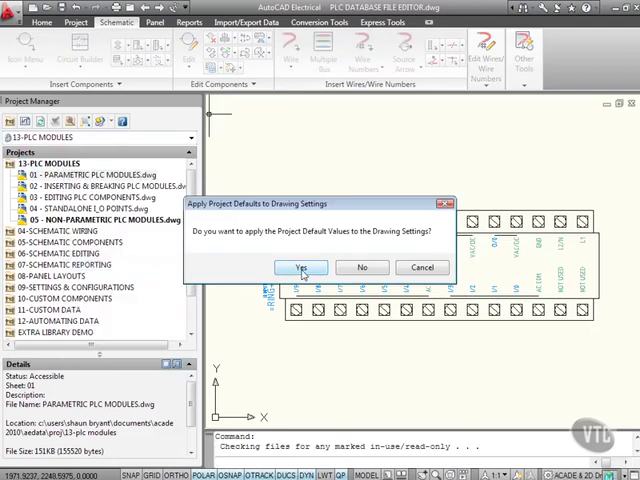
pyautogui.click(300, 268)
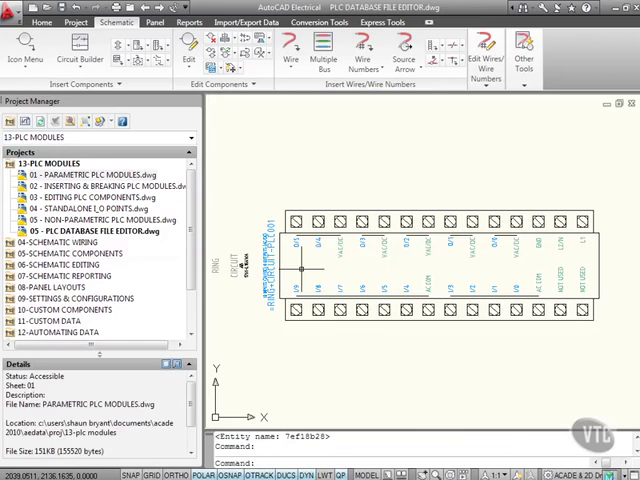
# Step: Set the drawing's Sheet value to 06 in its Drawing Properties
pyautogui.rightClick(96, 232)
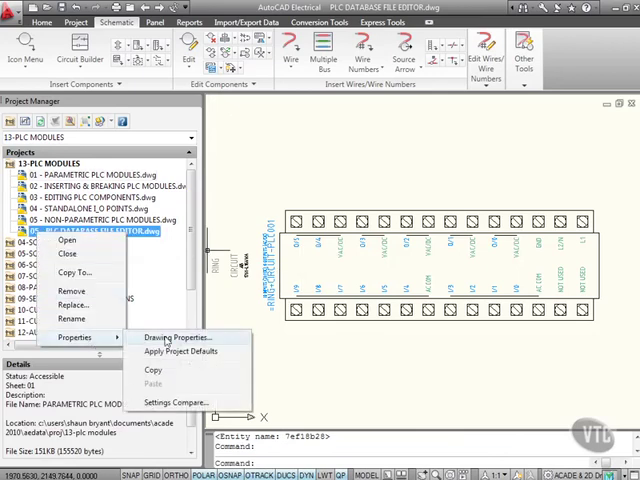
pyautogui.click(180, 336)
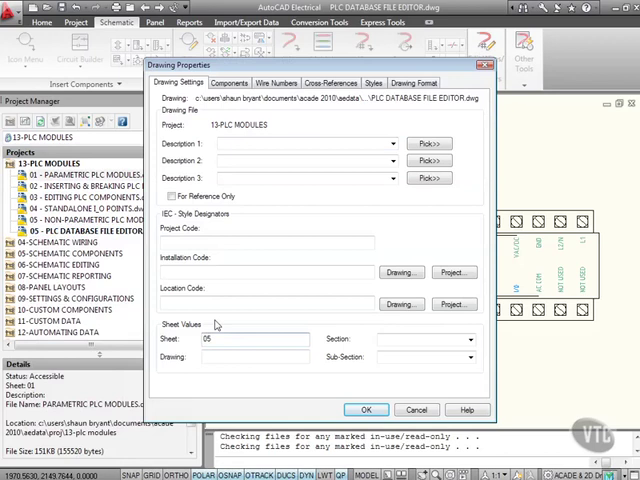
pyautogui.click(366, 408)
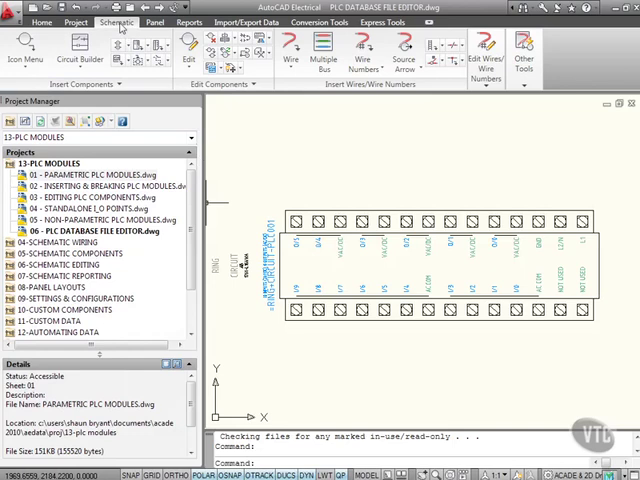
pyautogui.moveTo(520, 108)
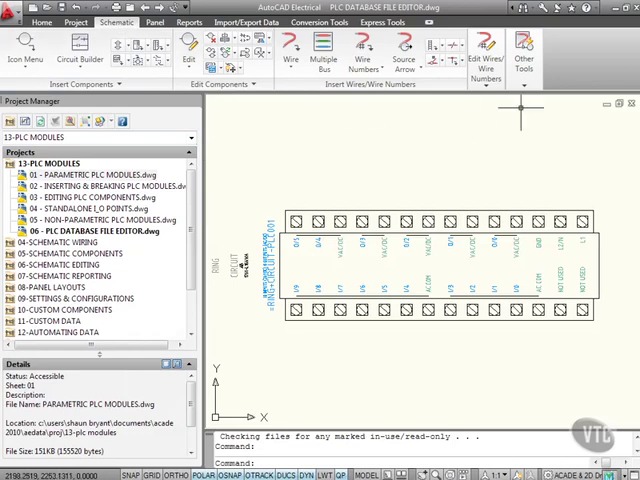
# Step: Launch the PLC Database File Editor from Other Tools and view a 1769 Discrete Output module
pyautogui.click(524, 56)
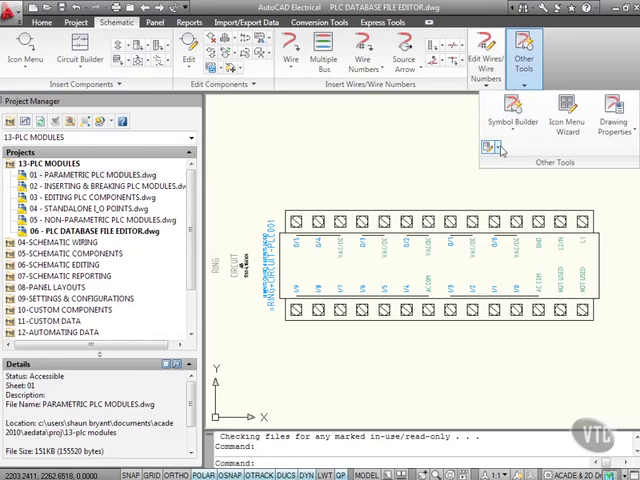
pyautogui.click(492, 148)
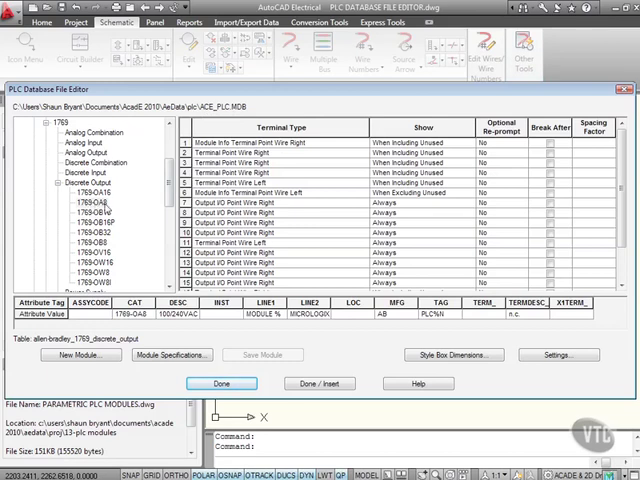
pyautogui.moveTo(304, 92)
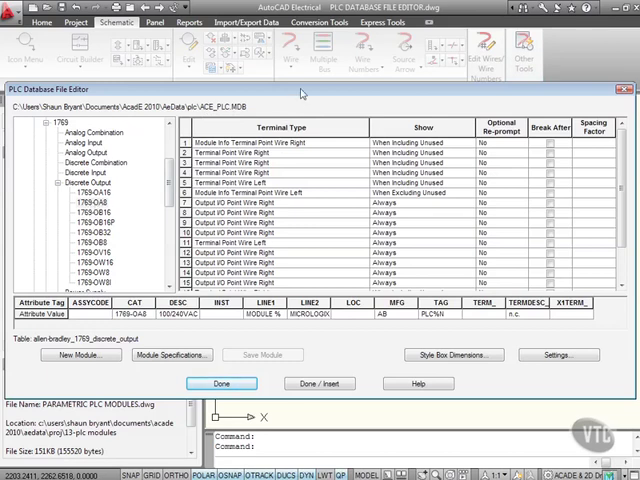
pyautogui.click(220, 384)
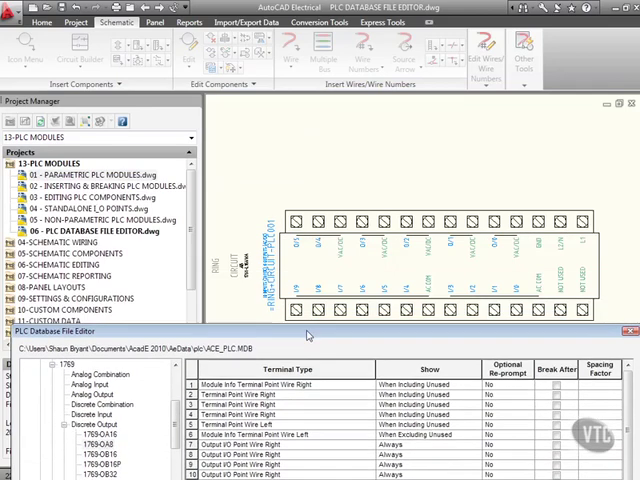
pyautogui.moveTo(258, 280)
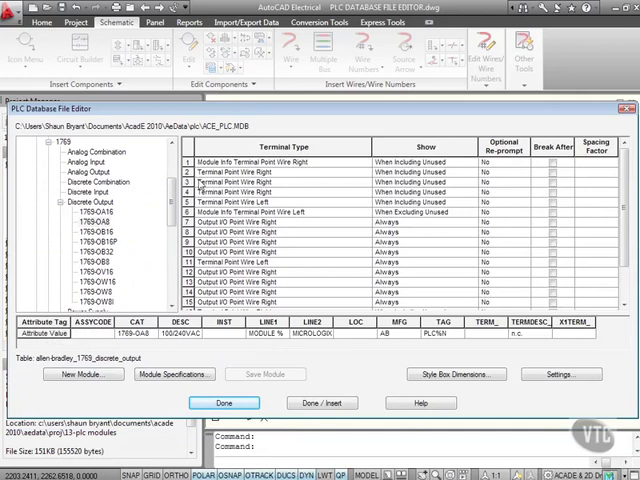
pyautogui.moveTo(118, 200)
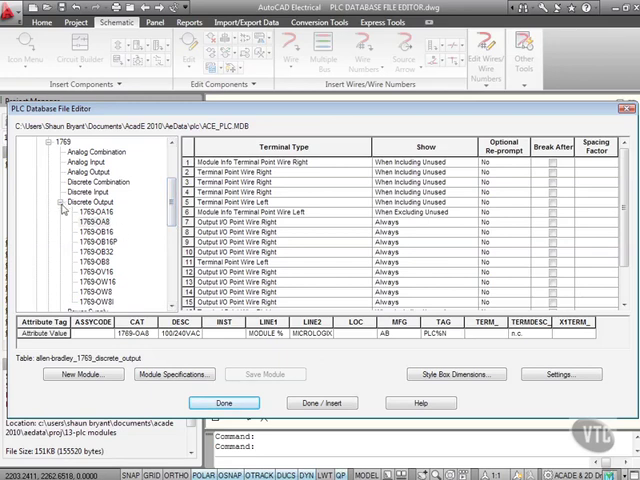
# Step: Collapse the 1769 family and expand Allen-Bradley 1761 down to the MicroLogix L16 modules
pyautogui.click(60, 196)
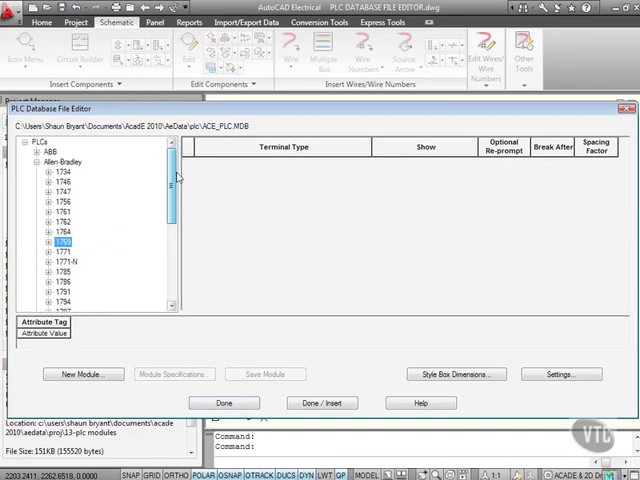
pyautogui.click(36, 160)
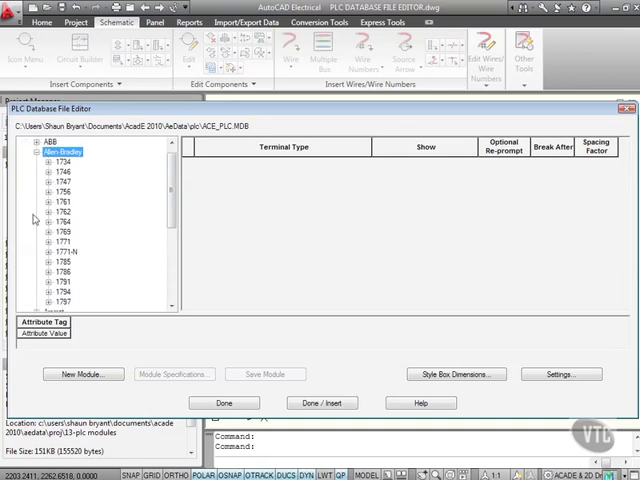
pyautogui.click(52, 204)
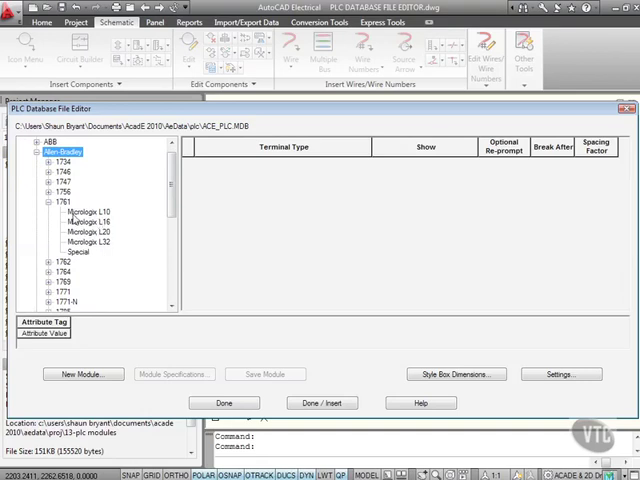
pyautogui.moveTo(118, 238)
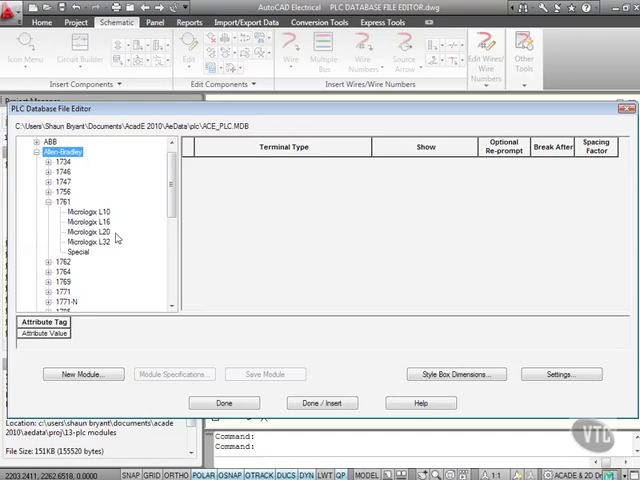
pyautogui.moveTo(82, 256)
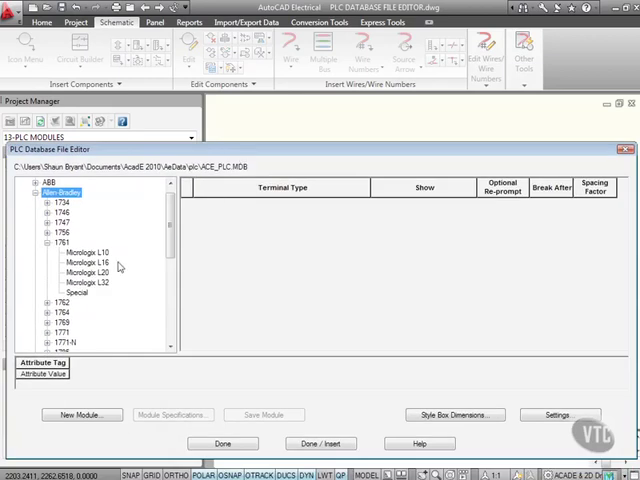
pyautogui.click(108, 262)
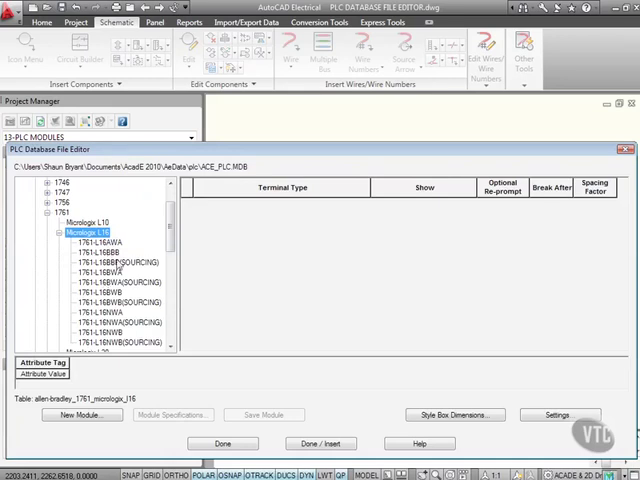
# Step: Load the terminal table and attributes of the first 1761-L16 module (1761-L16AWA)
pyautogui.click(102, 244)
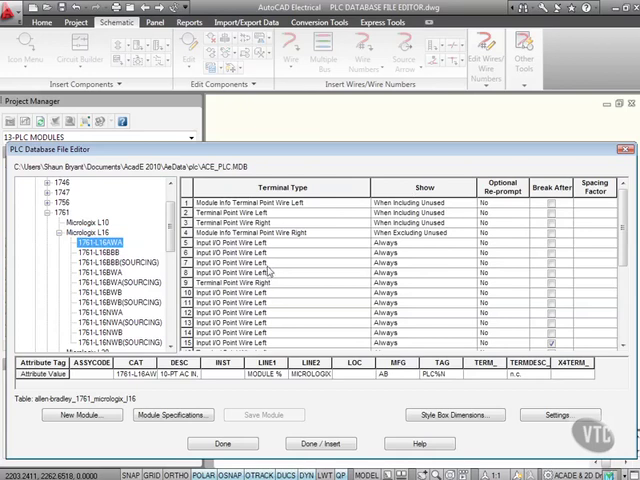
pyautogui.moveTo(294, 130)
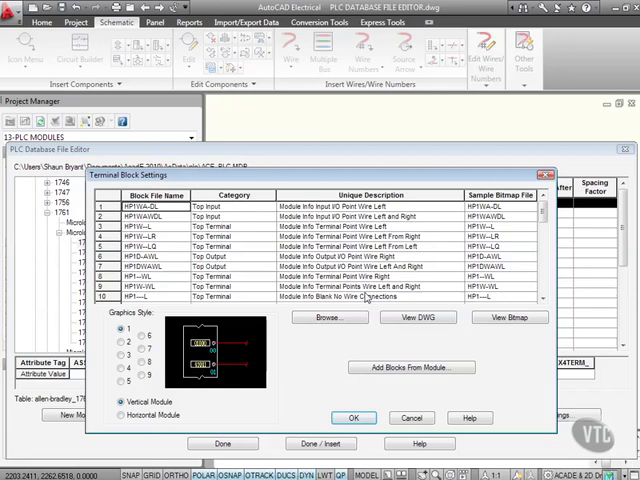
pyautogui.moveTo(168, 248)
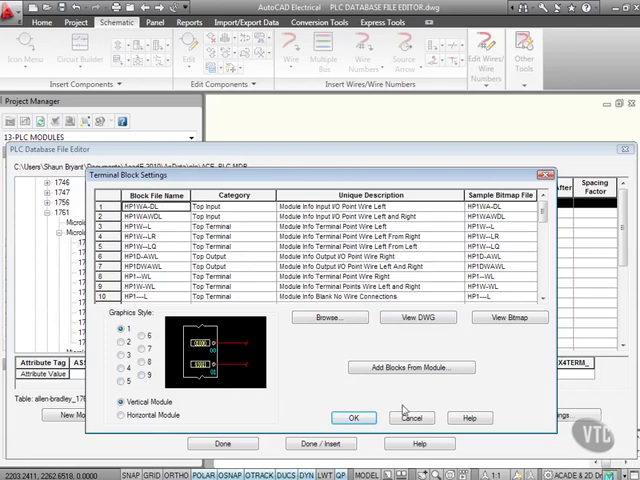
pyautogui.click(352, 416)
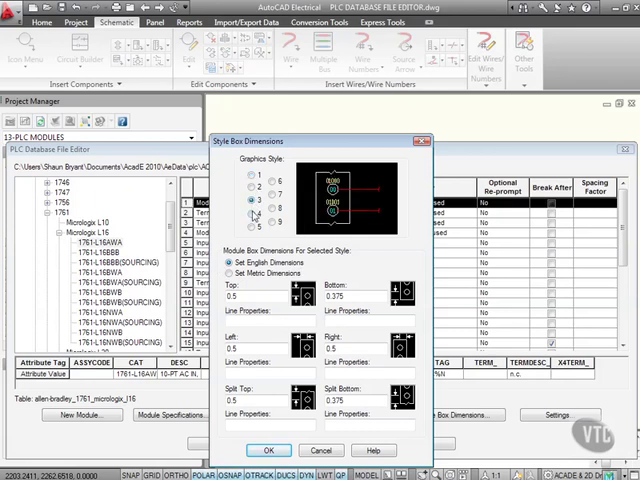
pyautogui.click(256, 216)
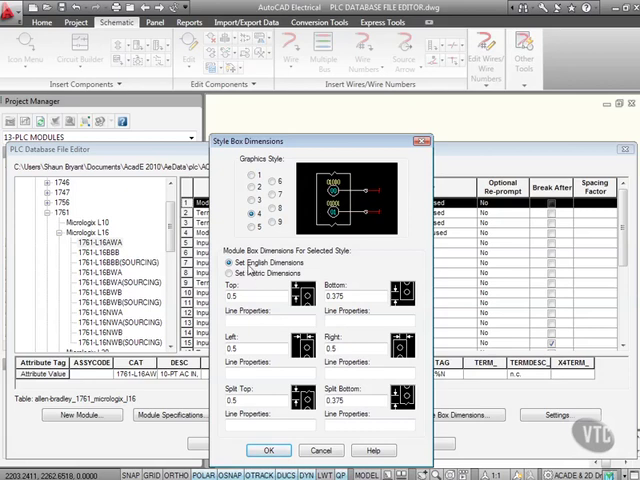
pyautogui.moveTo(372, 208)
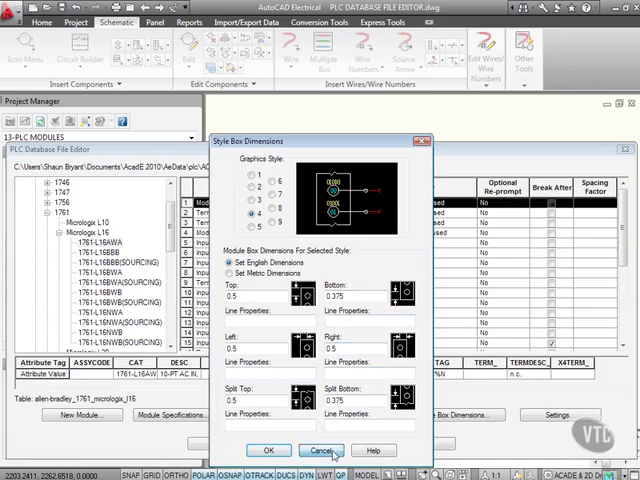
pyautogui.click(322, 450)
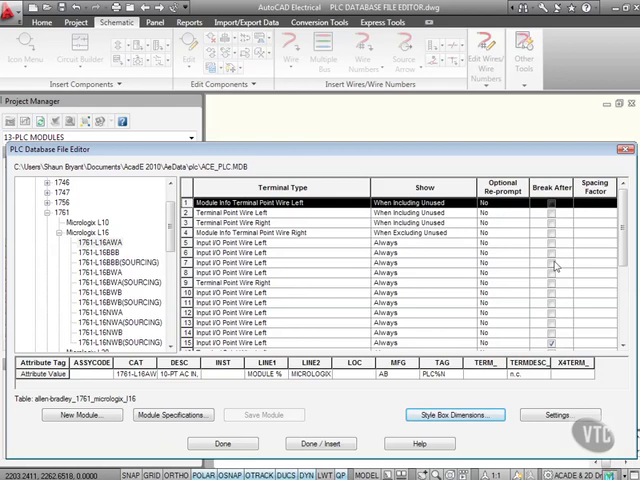
pyautogui.moveTo(196, 312)
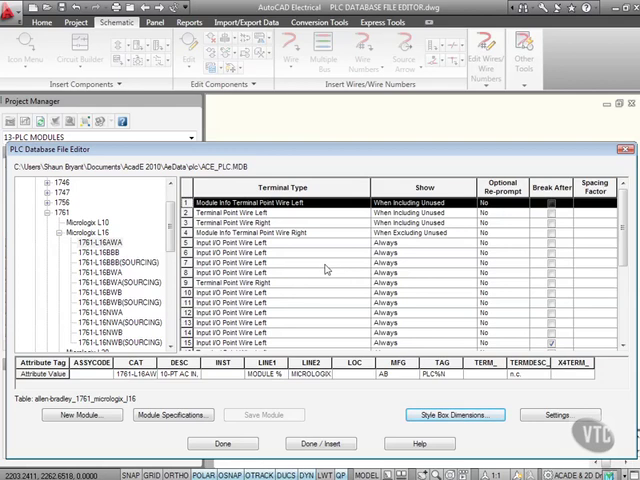
pyautogui.moveTo(280, 286)
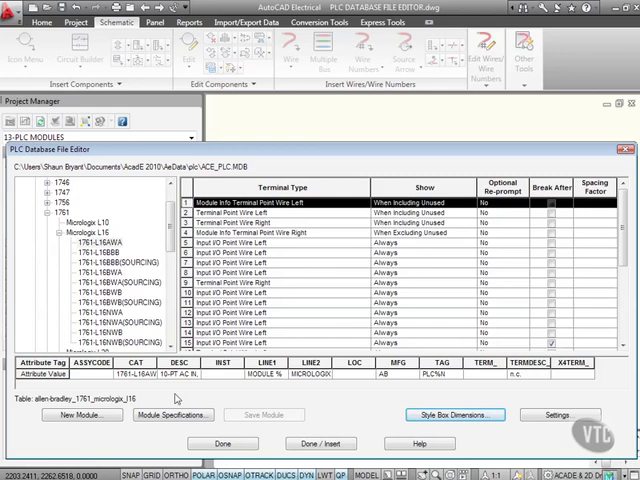
# Step: Start a New Module prefilled with Allen-Bradley 1761 MicroLogix L16
pyautogui.click(172, 416)
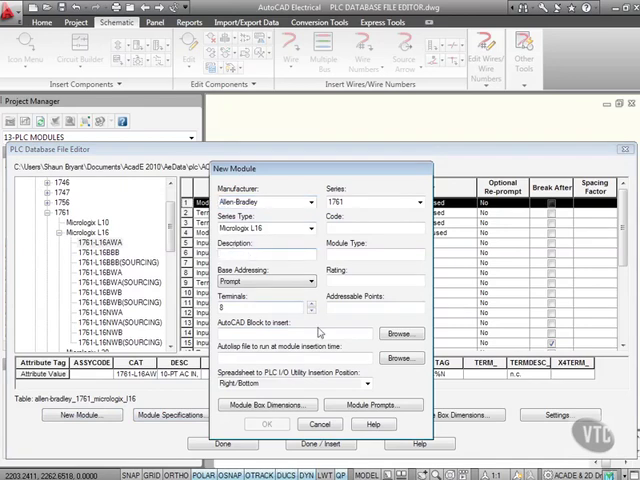
# Step: Describe the new module as TEST MODULE with catalog TEST-1 and browse for its AutoCAD block
pyautogui.write('TEST MODULE')
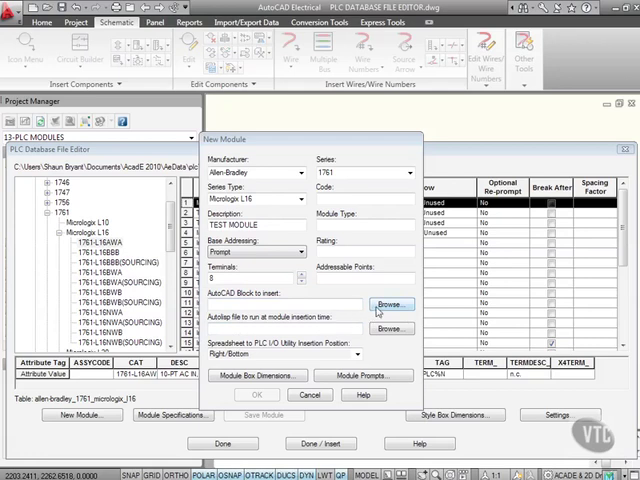
pyautogui.click(390, 304)
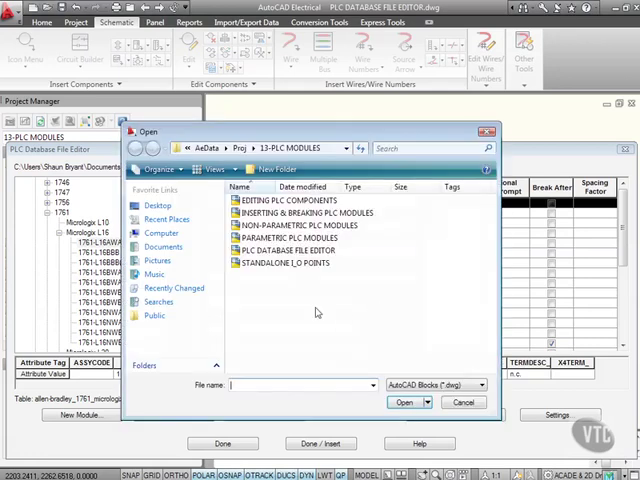
pyautogui.moveTo(376, 310)
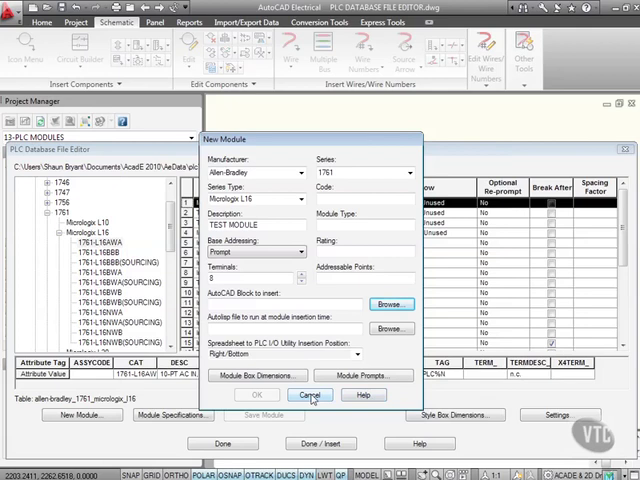
# Step: Cancel the test module draft and close the PLC Database File Editor
pyautogui.click(312, 394)
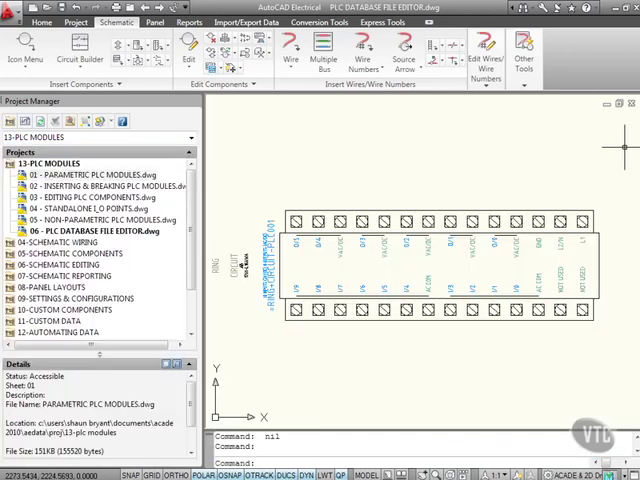
pyautogui.moveTo(356, 158)
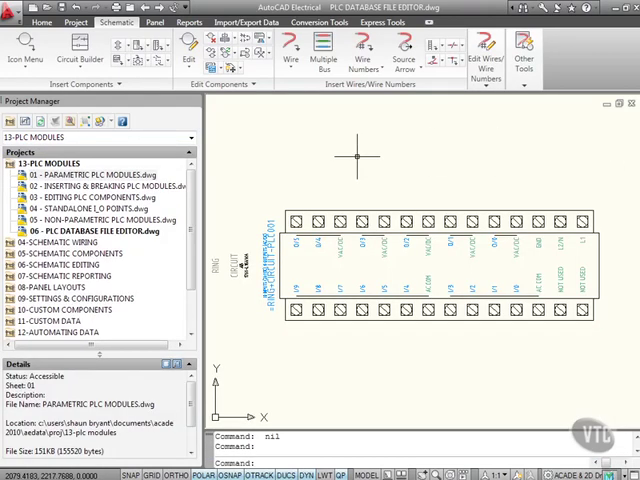